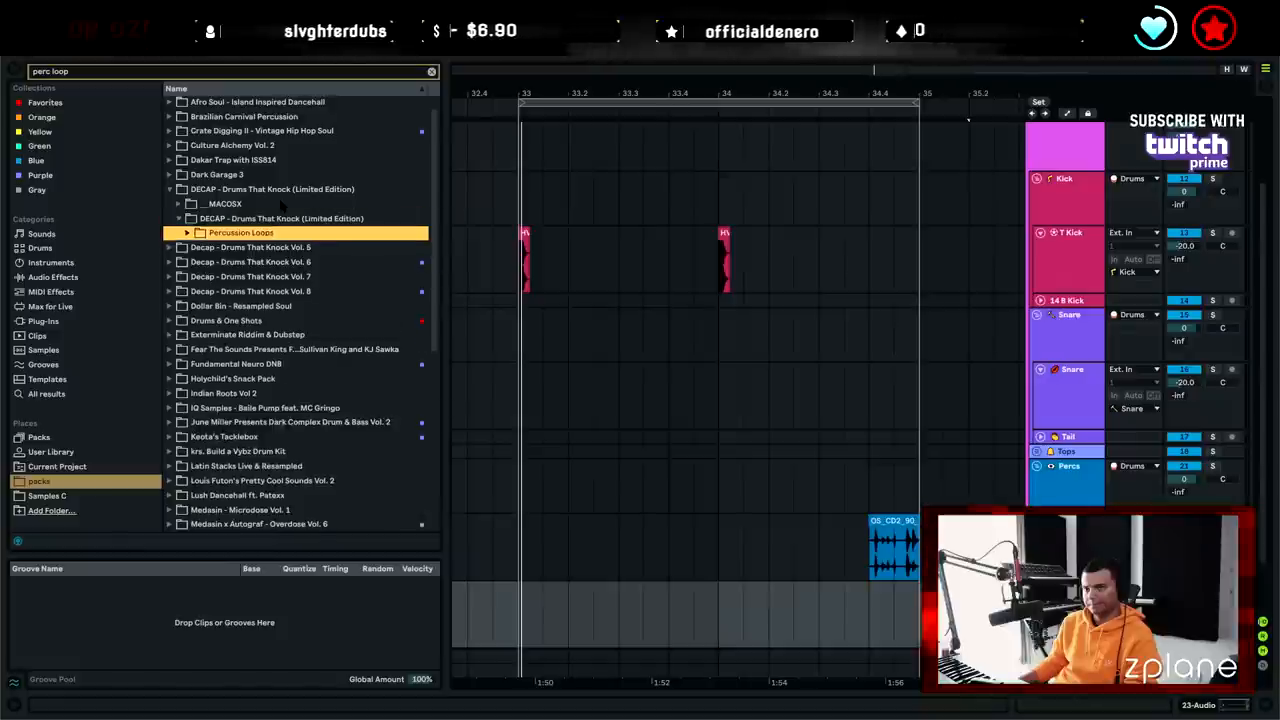
Browse into the DECAP Percussion Loops folder to find Big Boy Percussion Loop 148
click(241, 232)
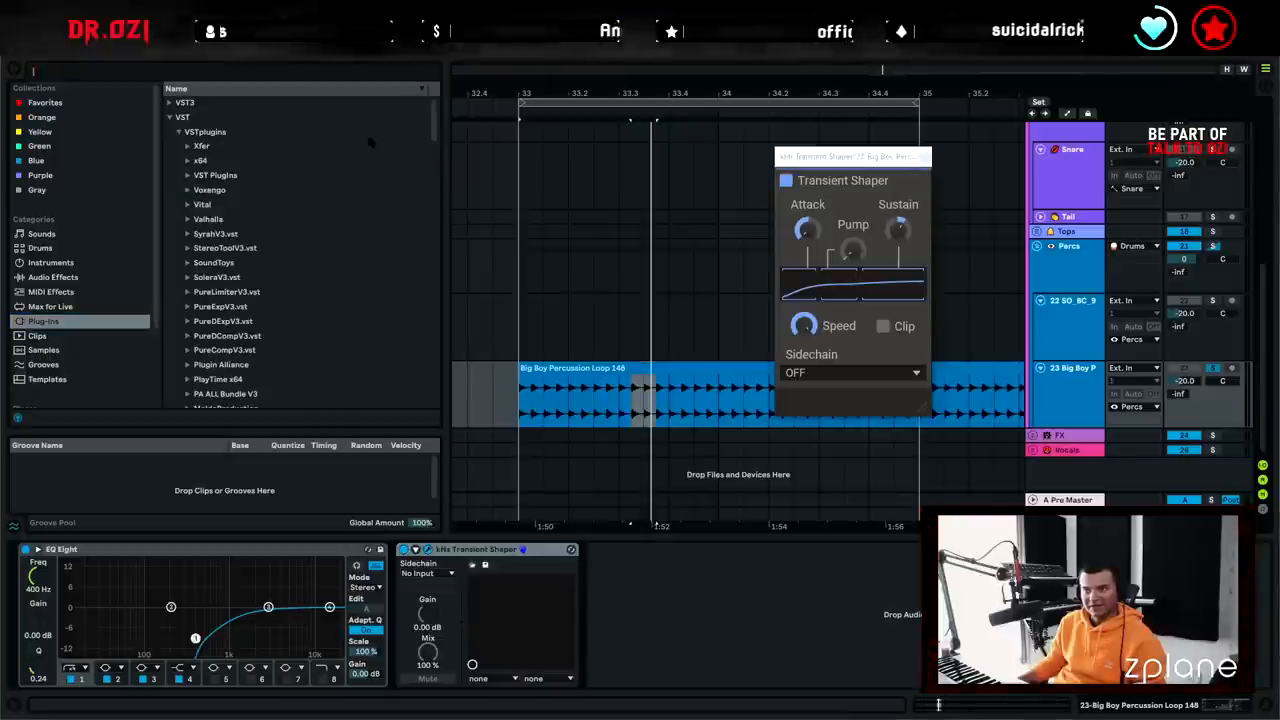
Search the browser for 'lfo' and then 'perc loop' to locate the LFO device and loop track
text(lfo)
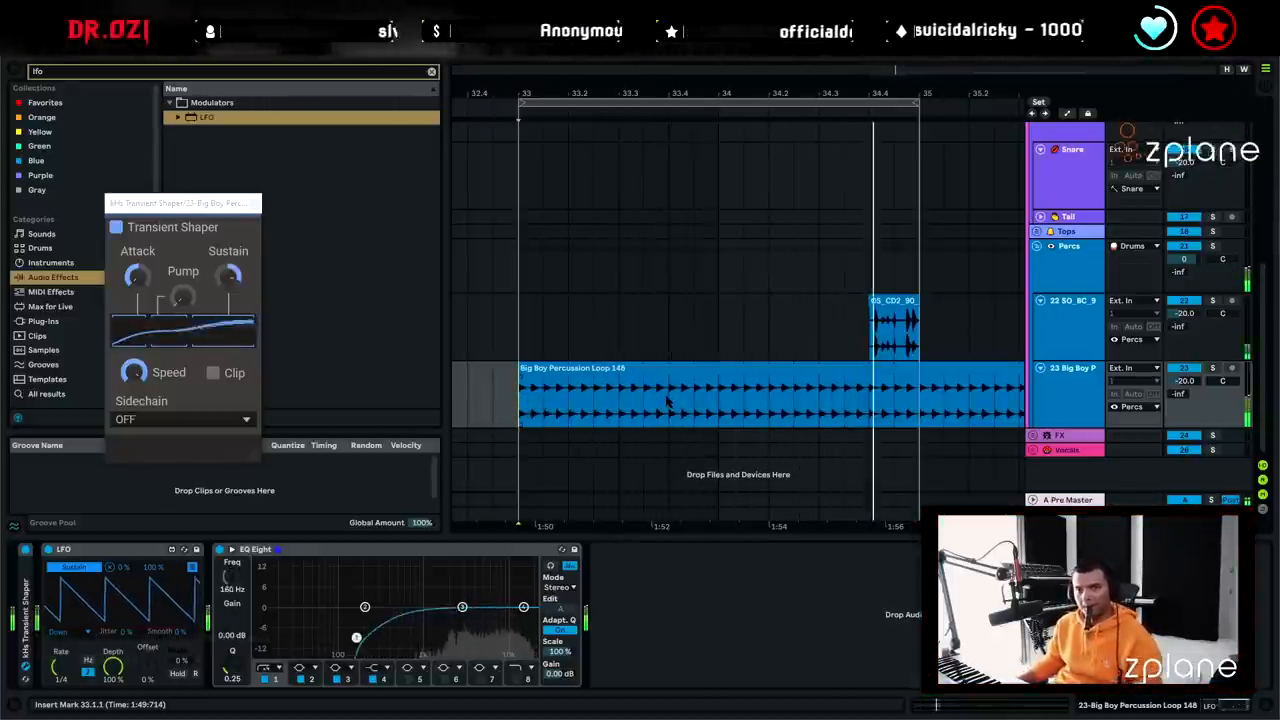
text(perc loop)
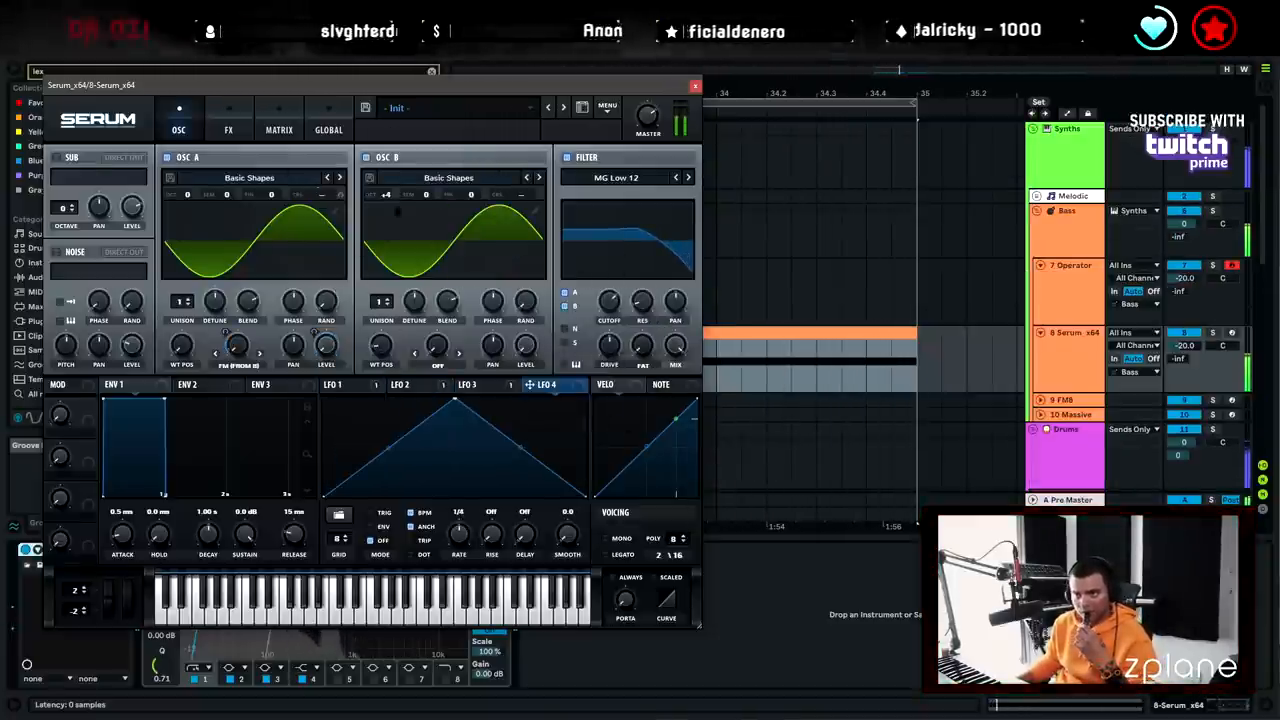
In Serum's FX section, pick a different filter type for the bass
click(228, 130)
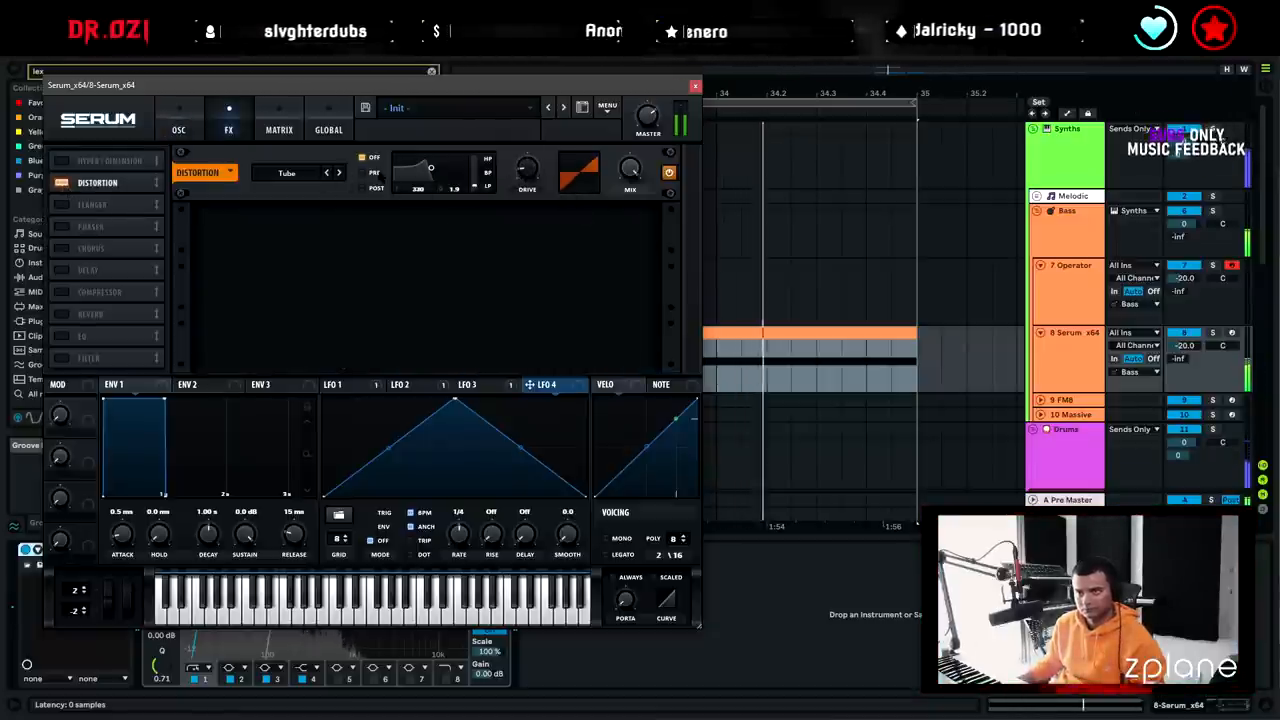
click(617, 177)
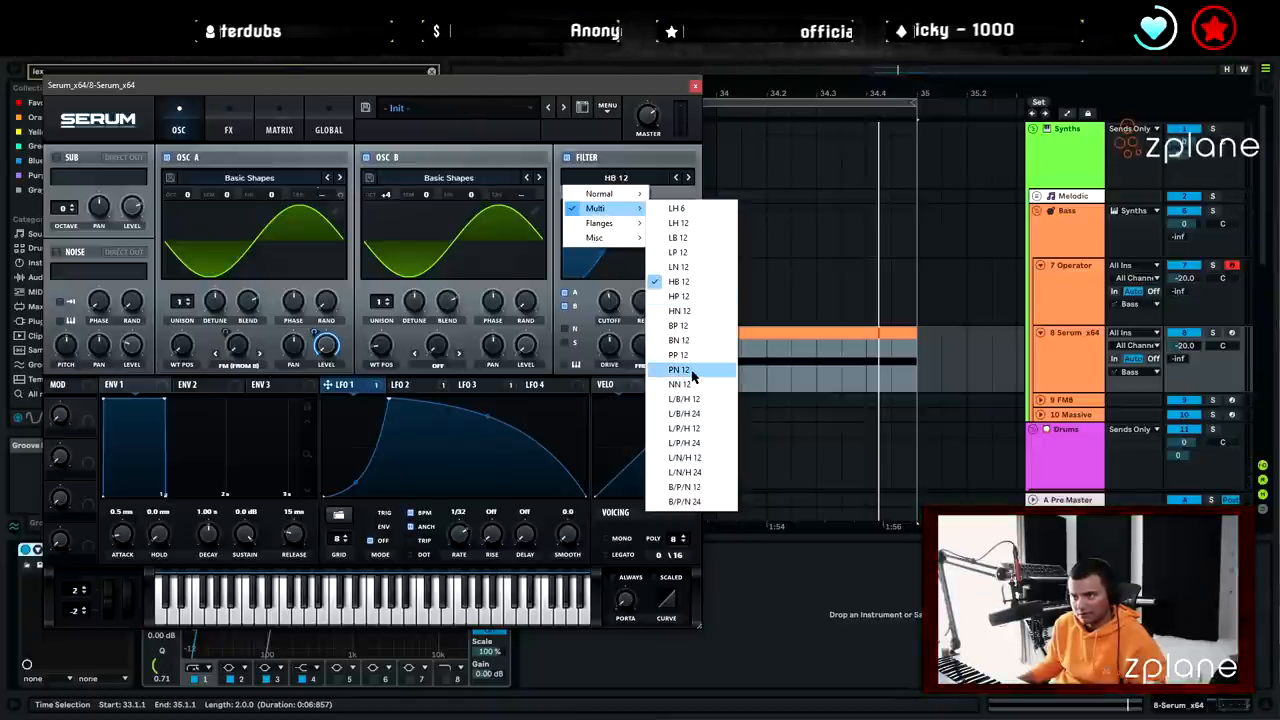
click(678, 369)
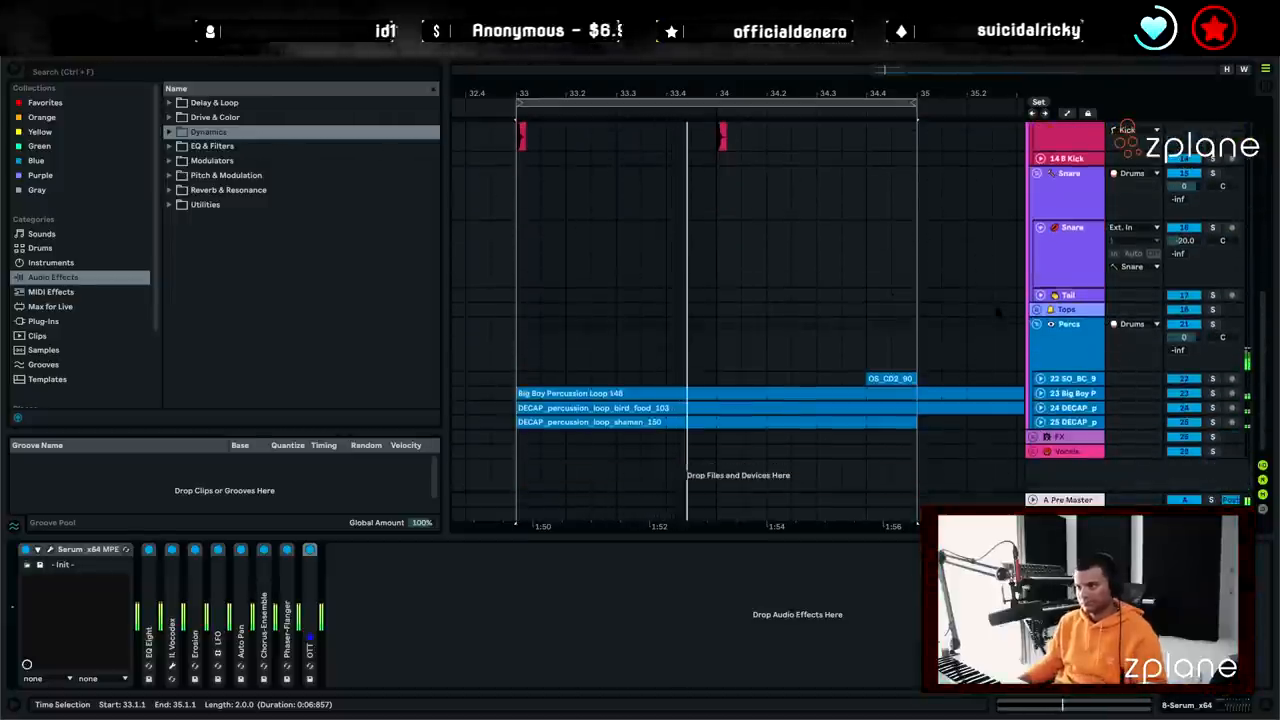
Search the browser for 'snare' and scroll through the DECAP snare samples
text(snare)
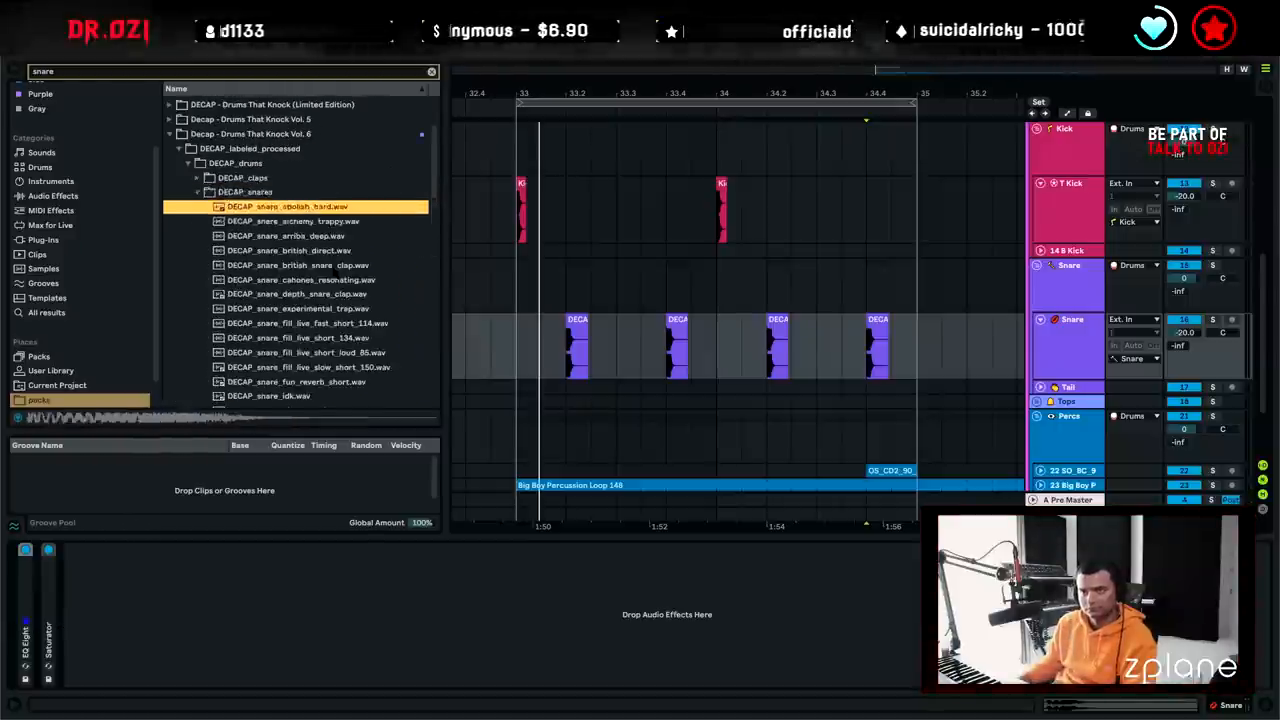
scroll(down, 3)
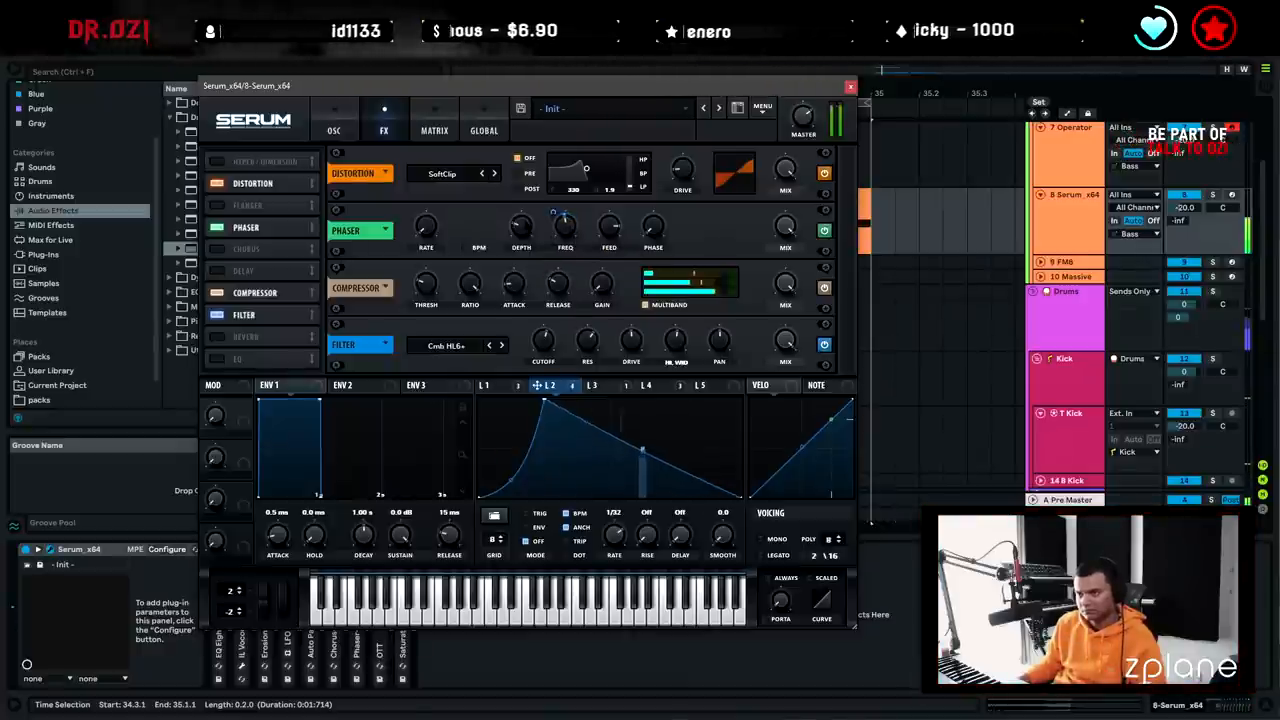
Nudge the DECAP_snare_idk clip into place and bring it up in Clip View
drag(521, 228, 521, 240)
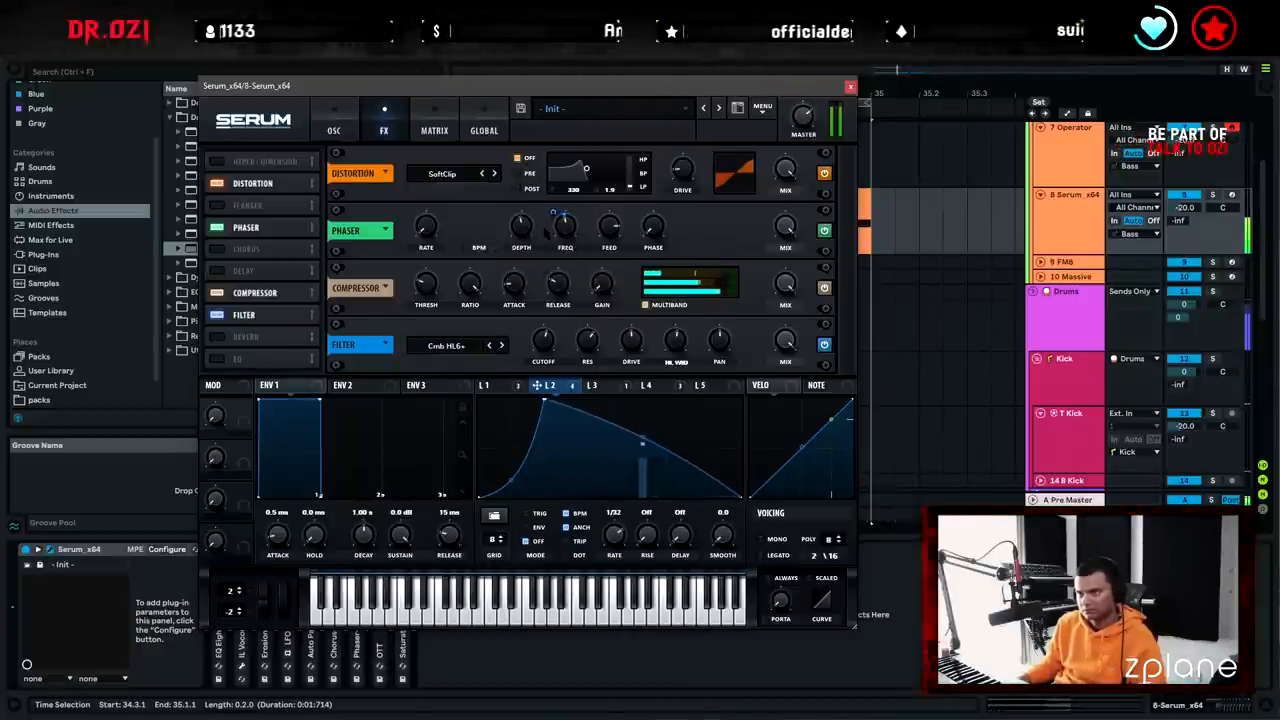
click(334, 120)
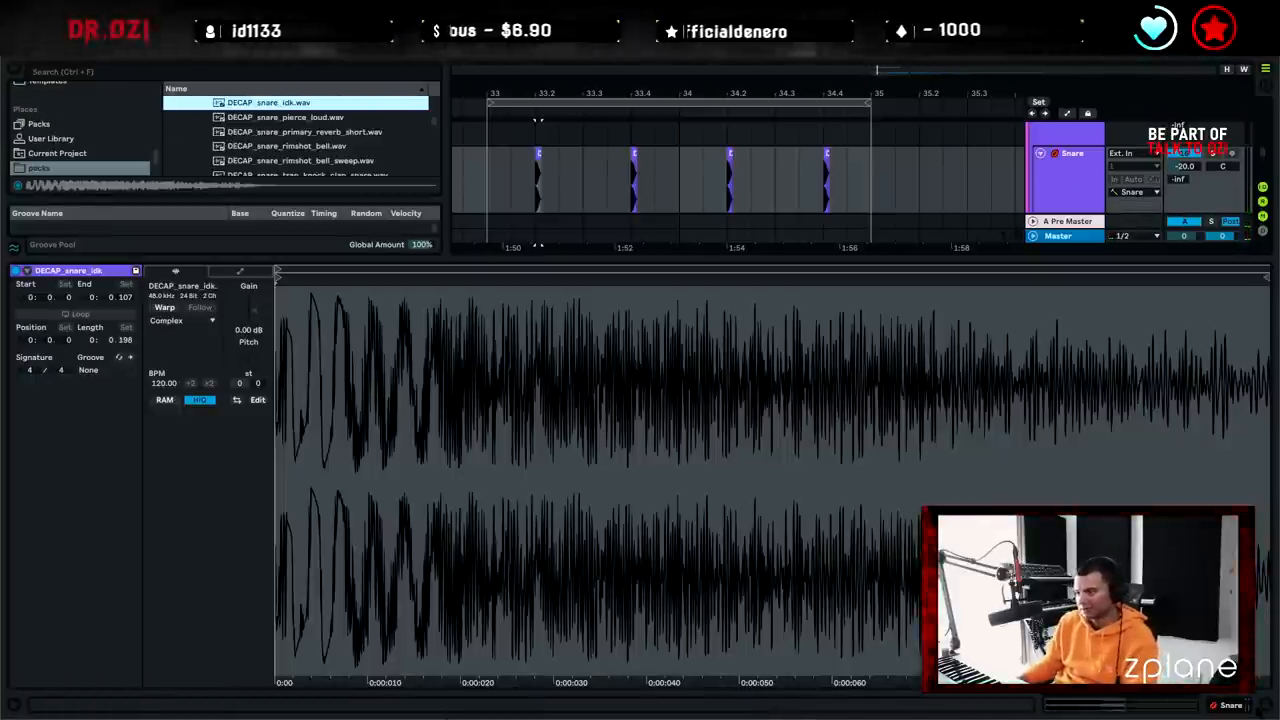
Search the browser for 'snare' again
text(snare)
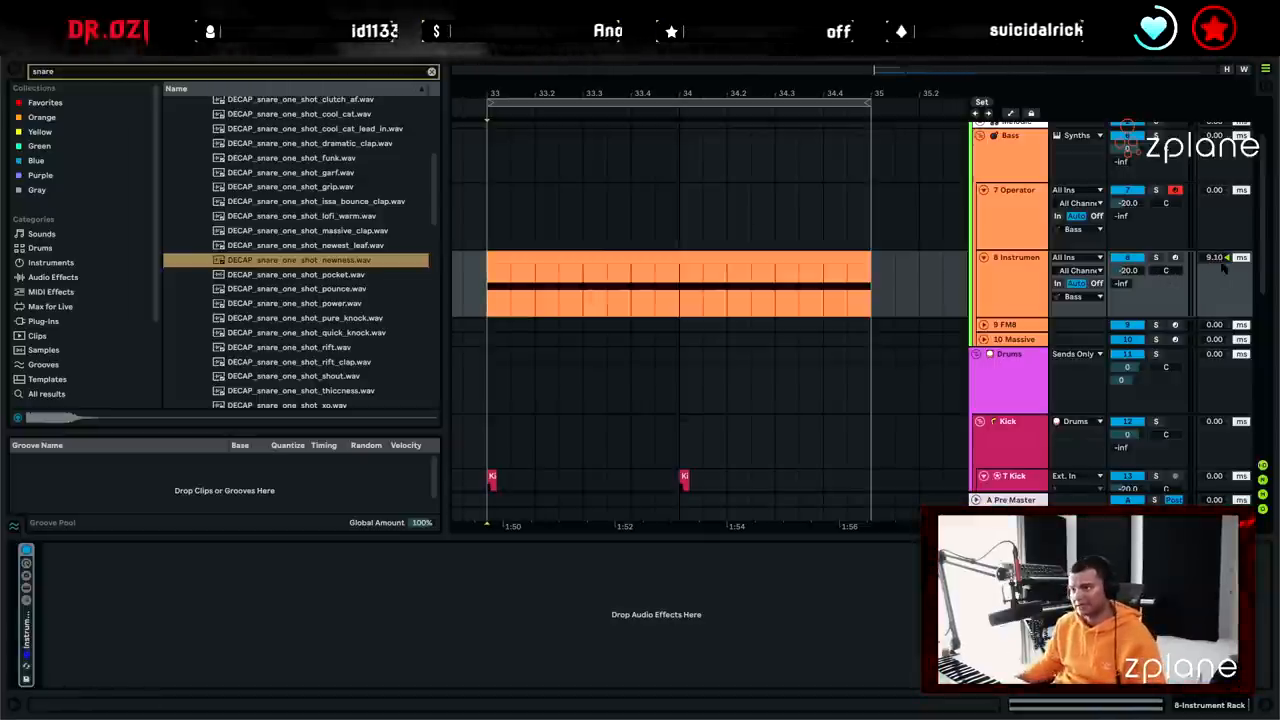
Adjust the Track Delay value of the 8 Instrument Rack bass track
click(493, 298)
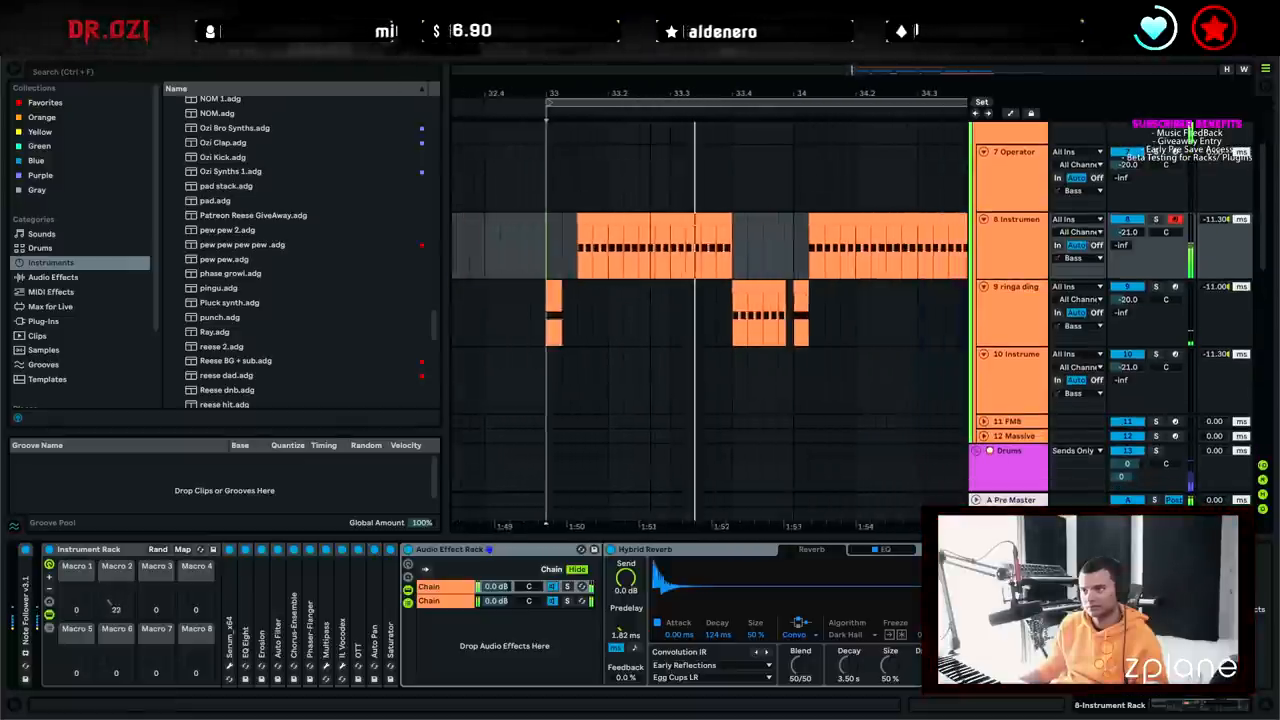
Drag a clip along the bass lane so bass and ringa ding clips alternate
drag(680, 245, 830, 245)
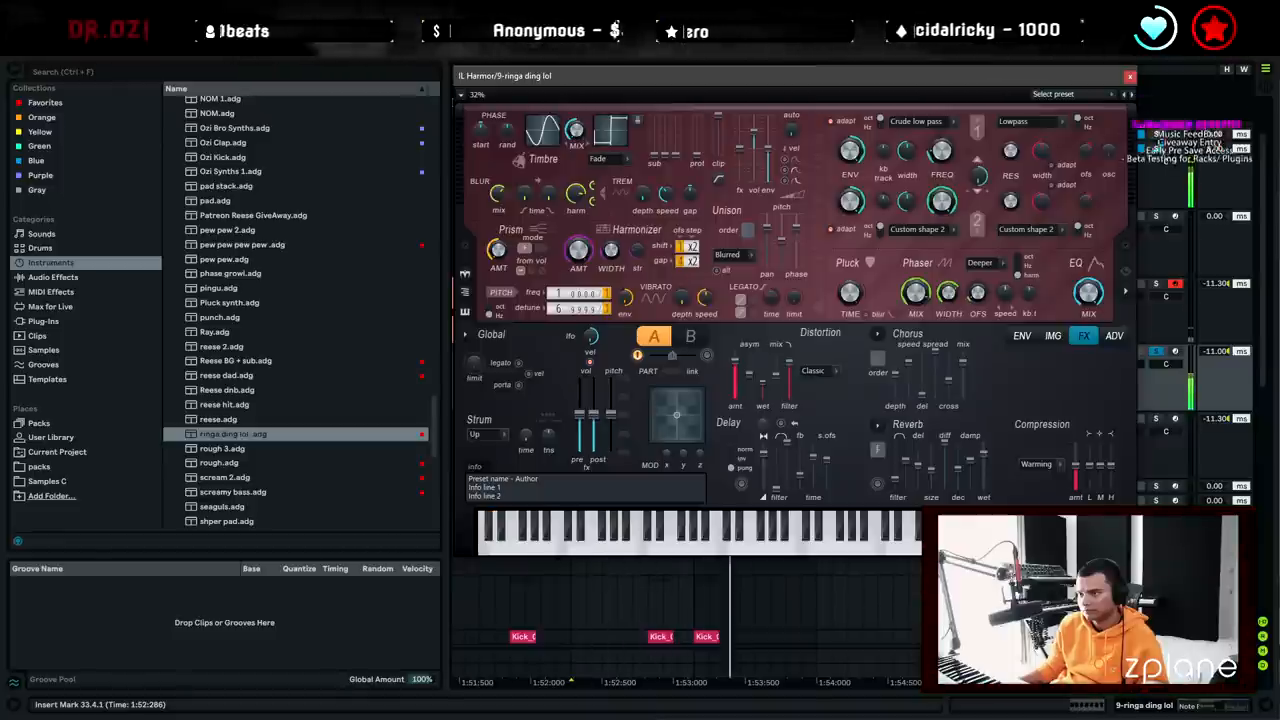
Bring up the IL Harmor plugin window holding the ringa ding lol sound
click(1130, 76)
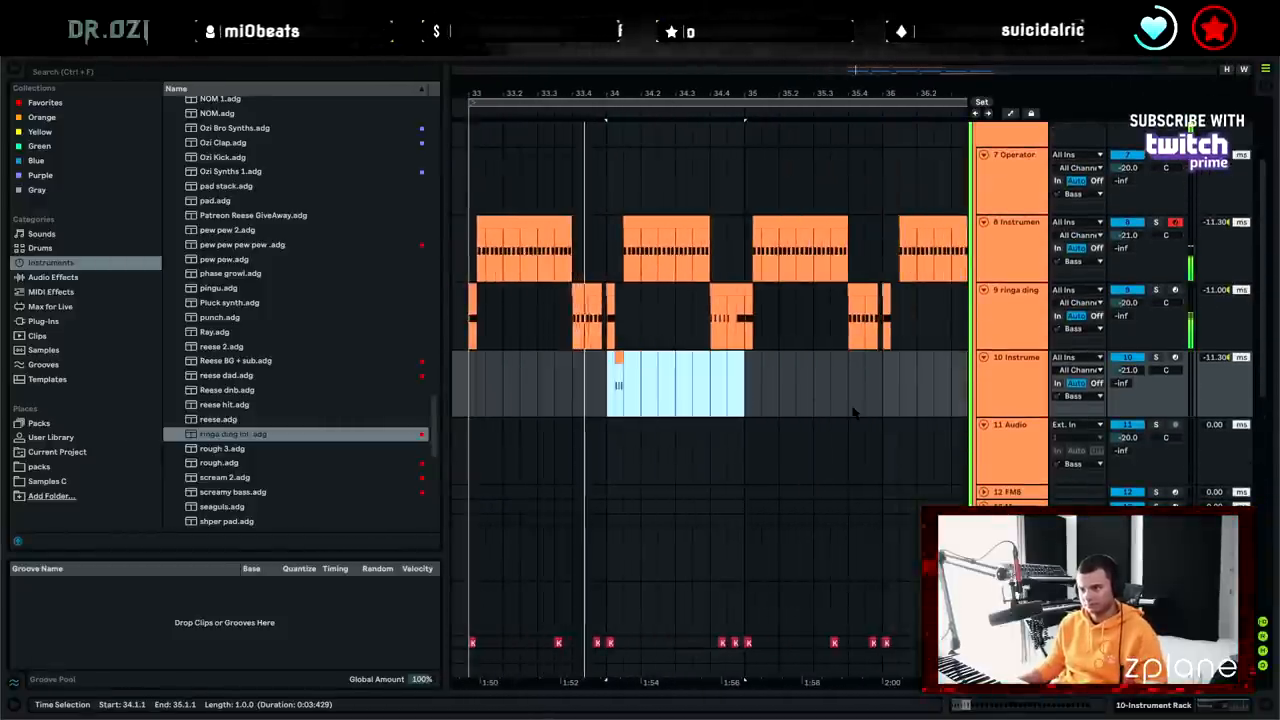
Scroll to bars 33–36 and draw the rough bass clip across them on track 10
scroll(right, 3)
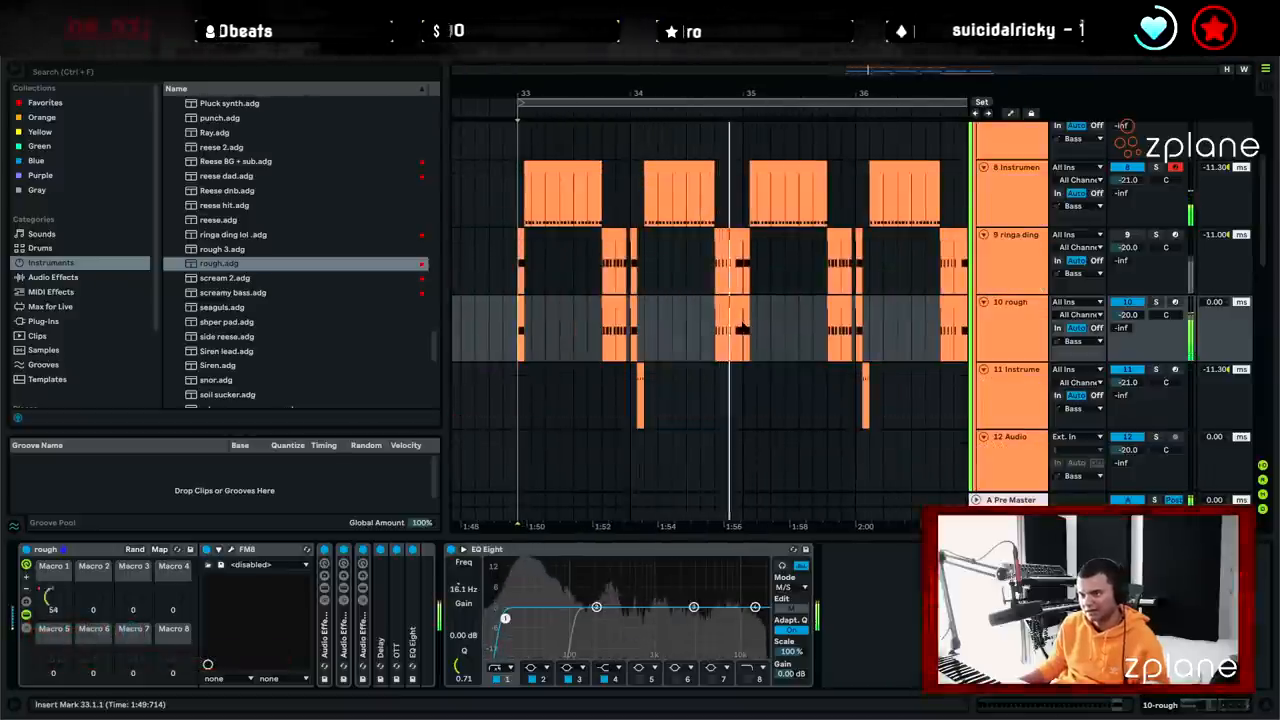
drag(518, 330, 735, 330)
text(fill)
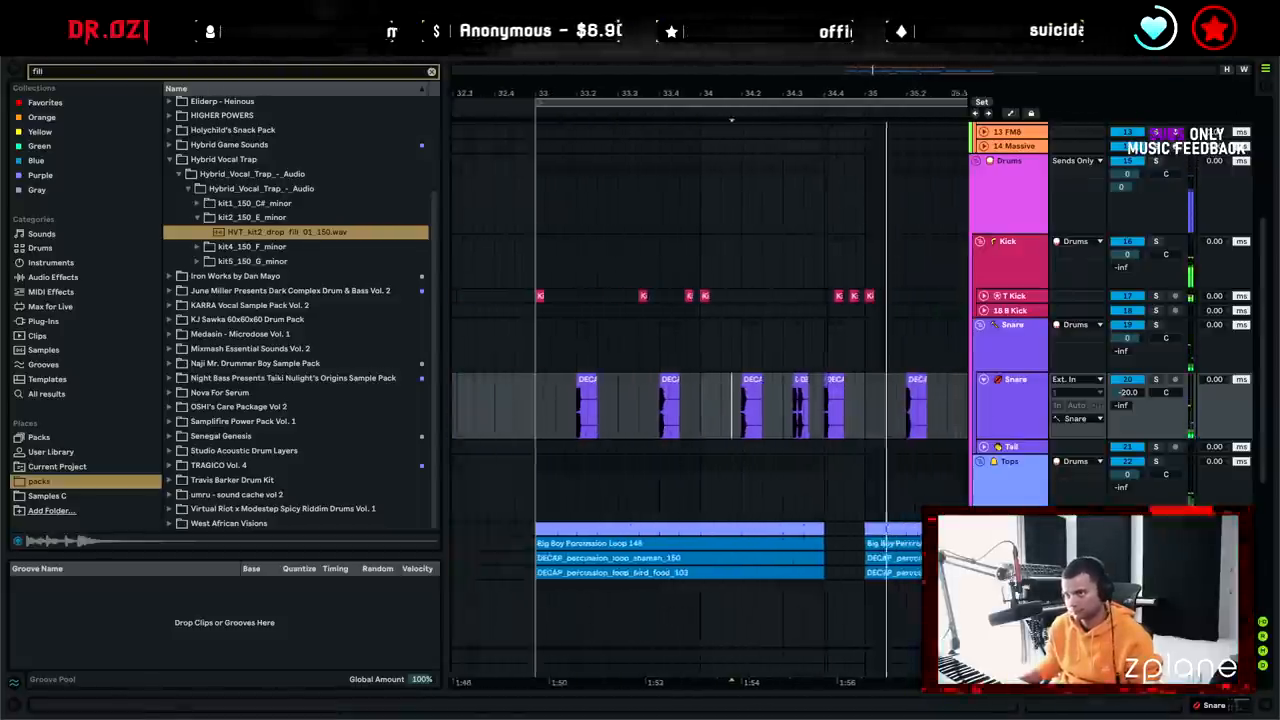
Search the browser for 'clap' samples to audition for the drums
text(clap)
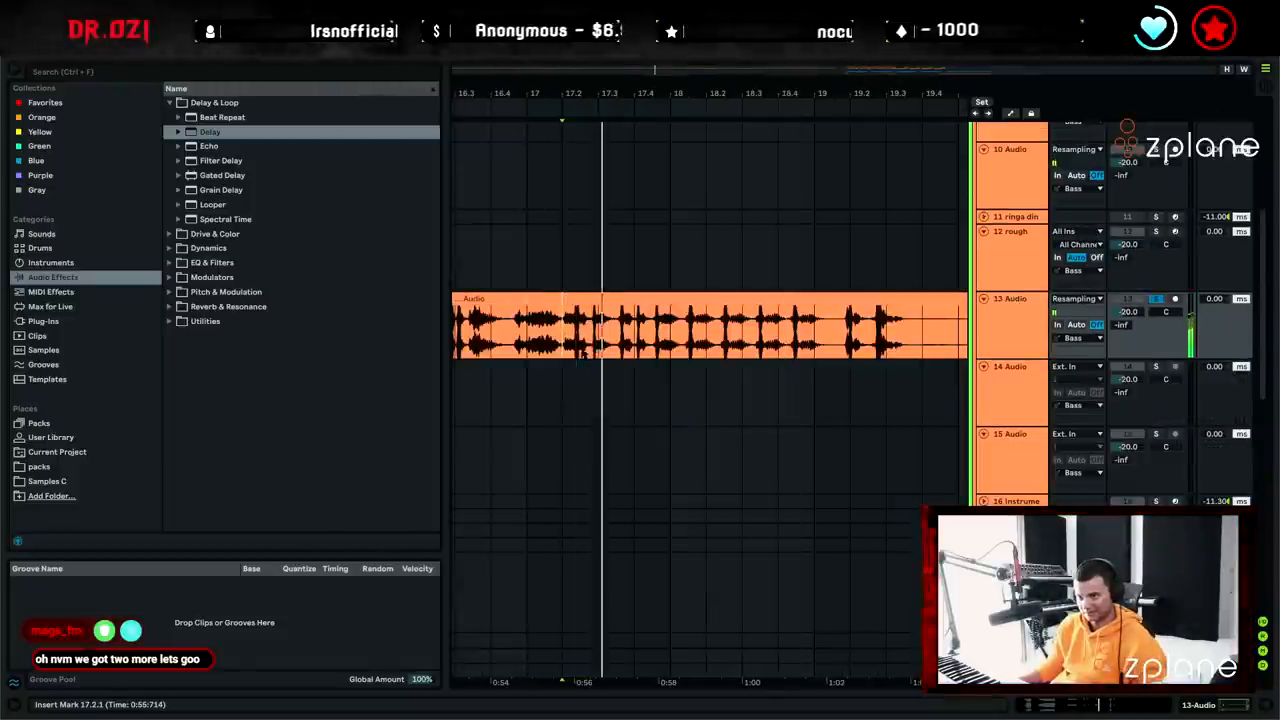
Add the Delay effect to the end of the bass rack chain on track 8
drag(567, 330, 630, 330)
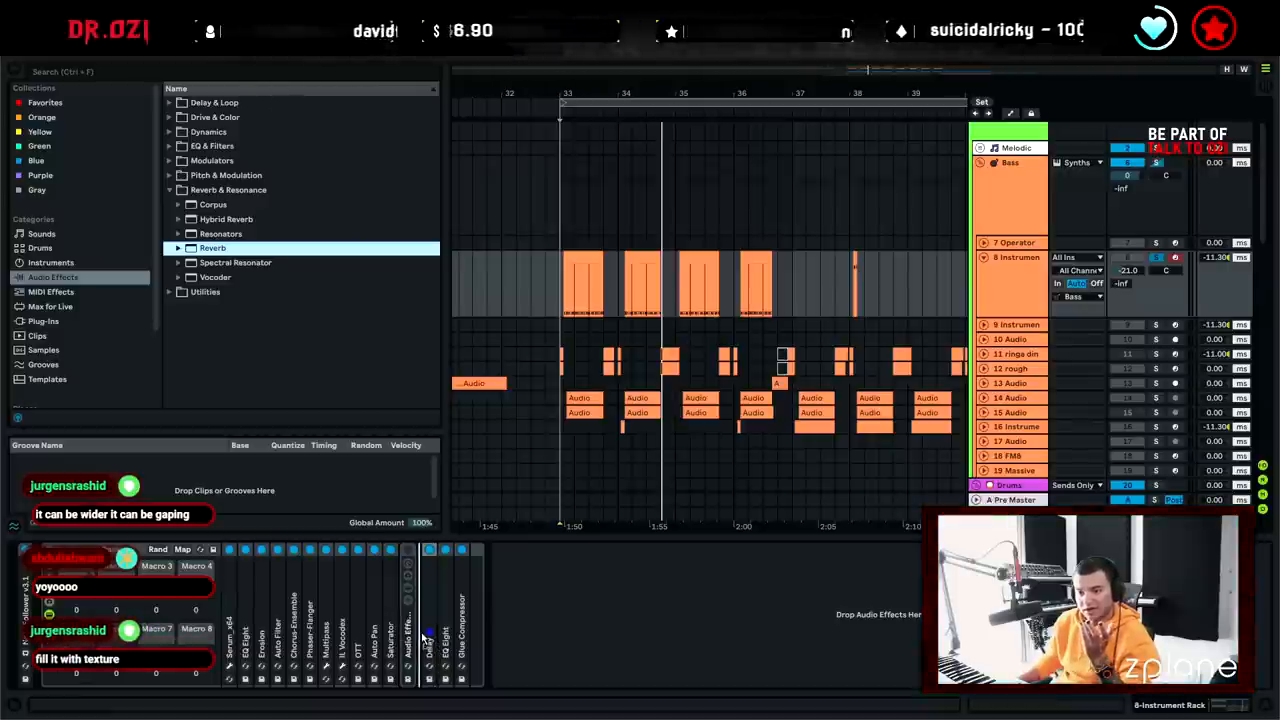
Show the installed Plug-ins collection in the browser sidebar
click(43, 321)
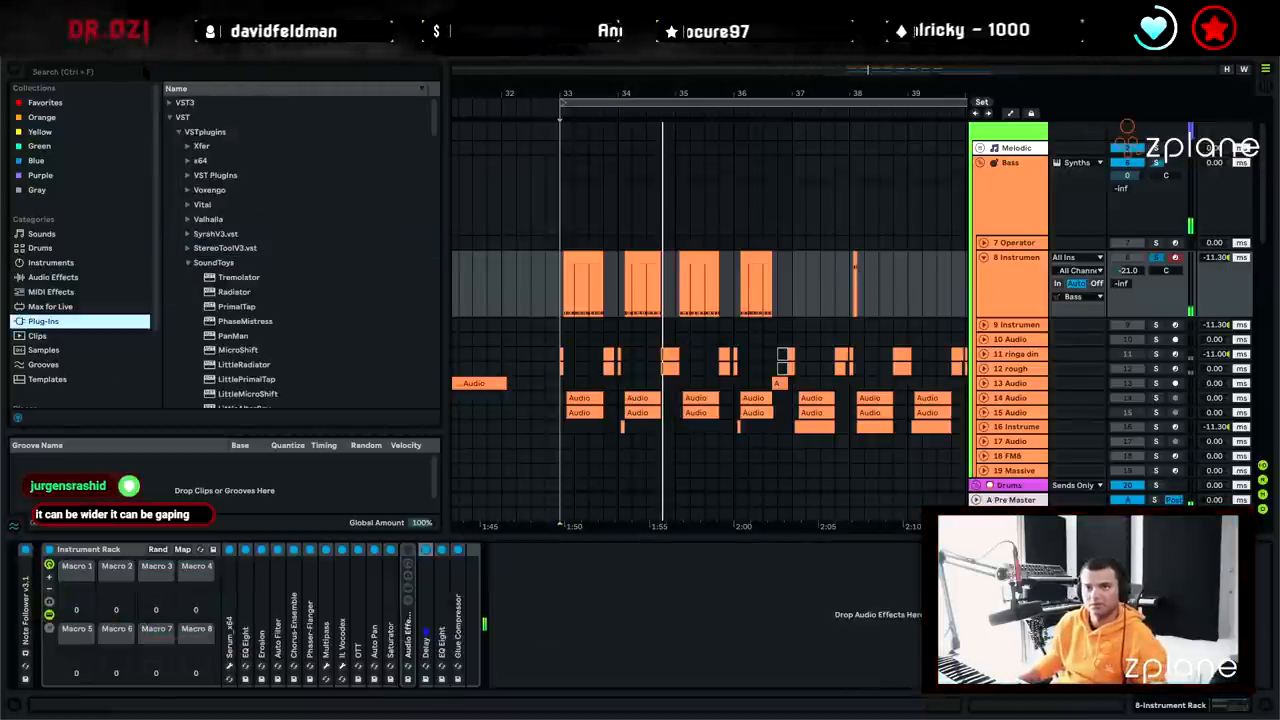
Load ValhallaVintageVerb onto track 8's chain, then search Plug-ins for 'slap'
text(valh)
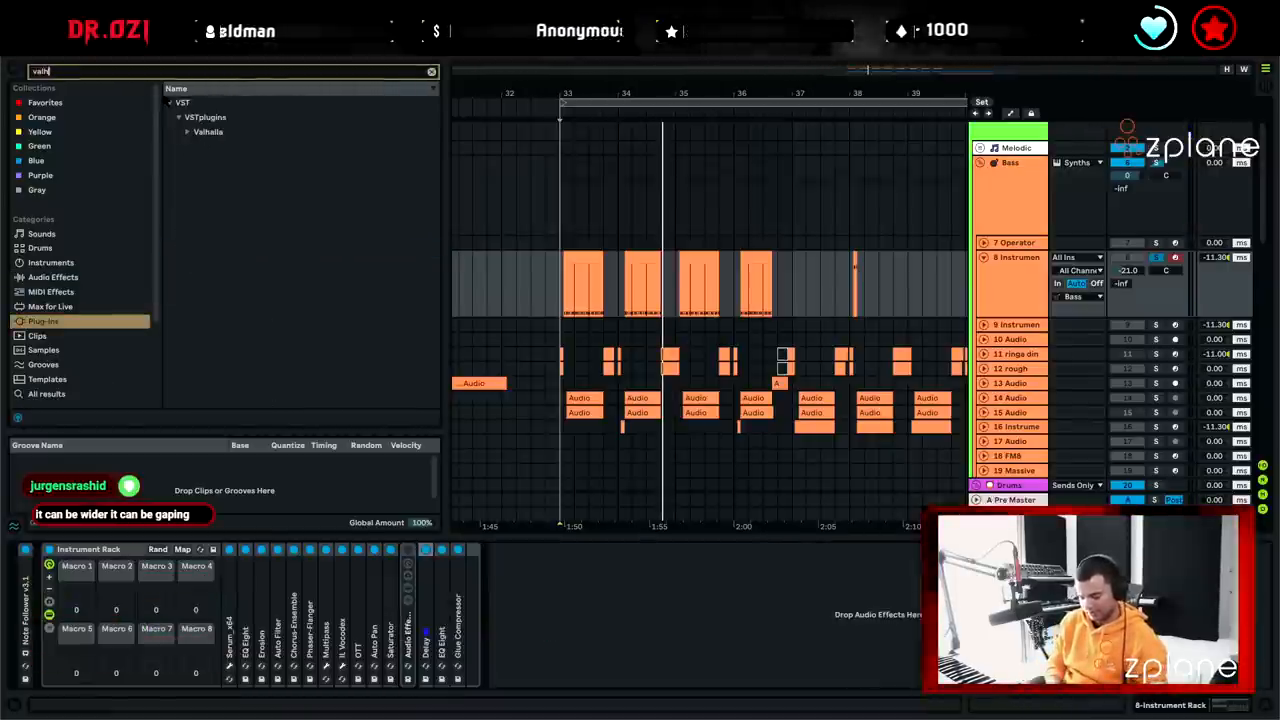
double_click(256, 146)
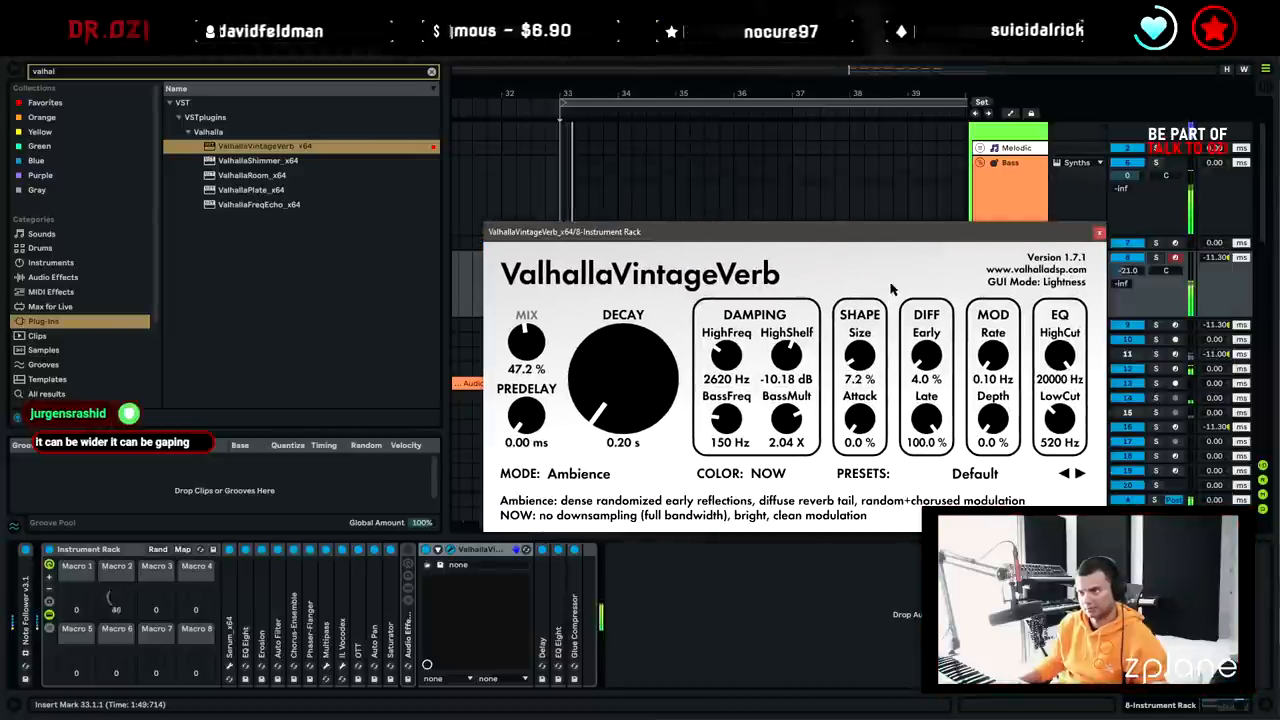
click(1100, 231)
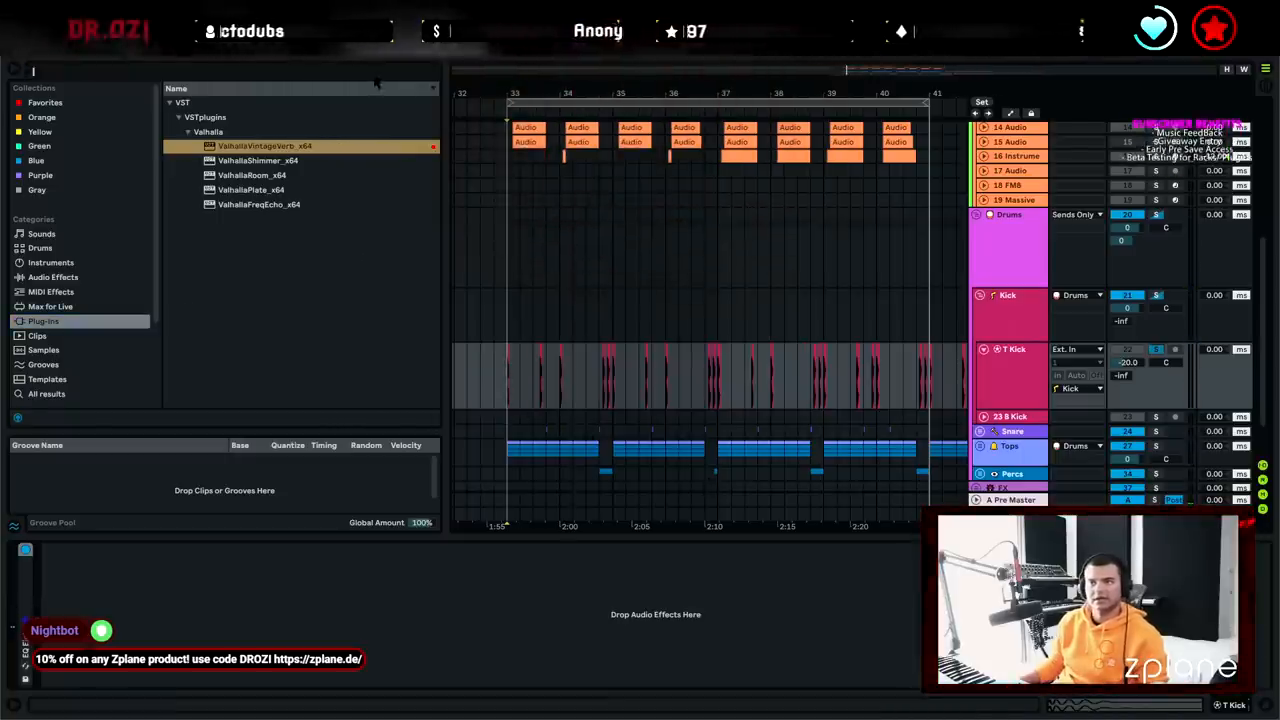
text(slap)
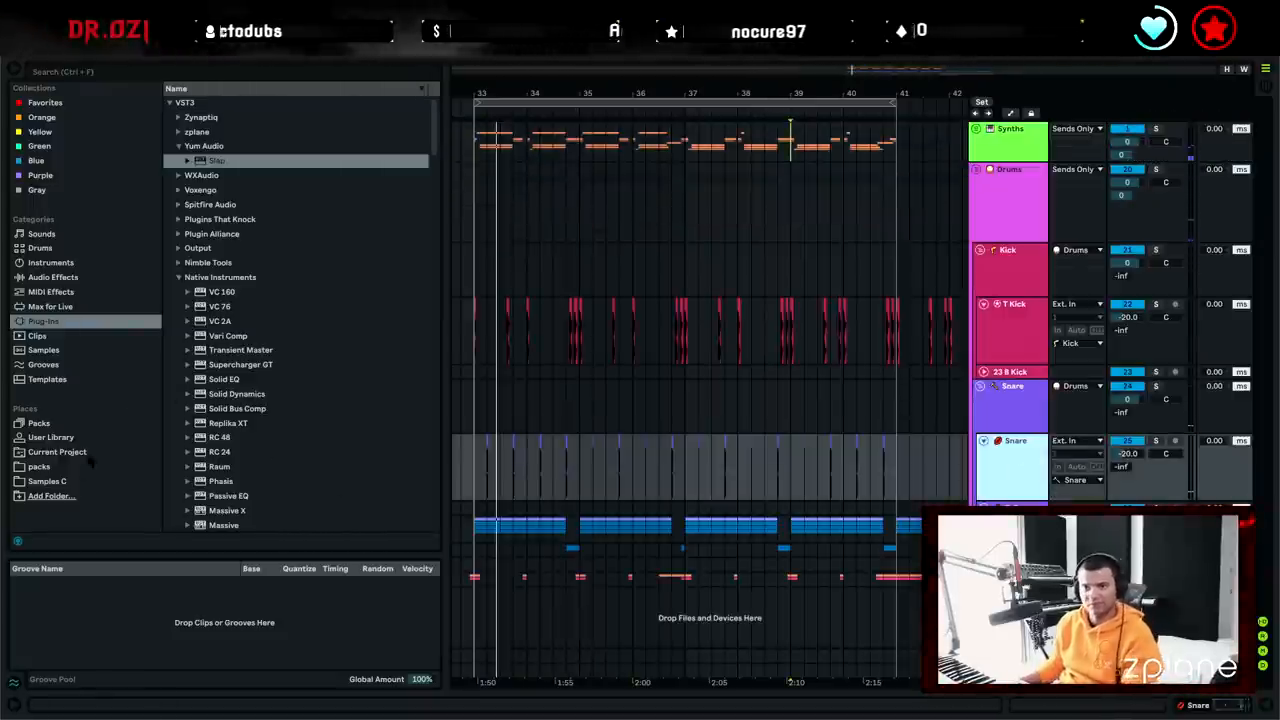
Browse the installed Packs and search them for 'clap' samples
click(38, 466)
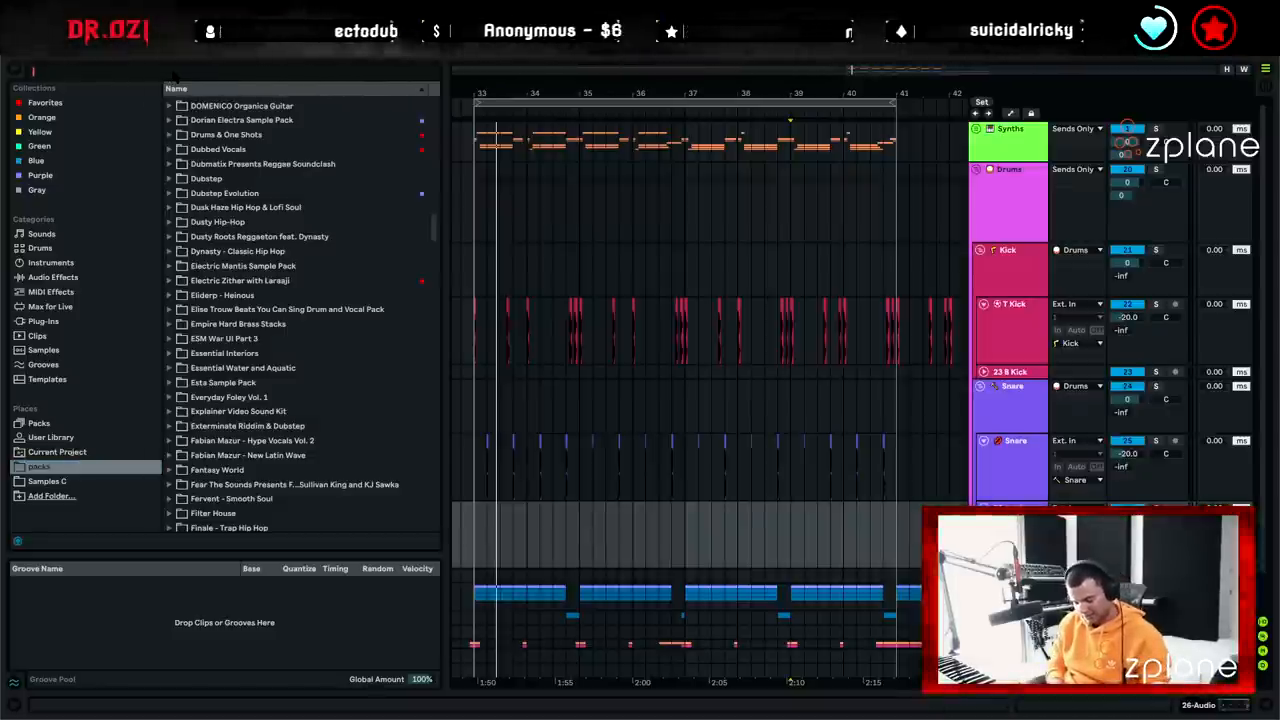
text(clap)
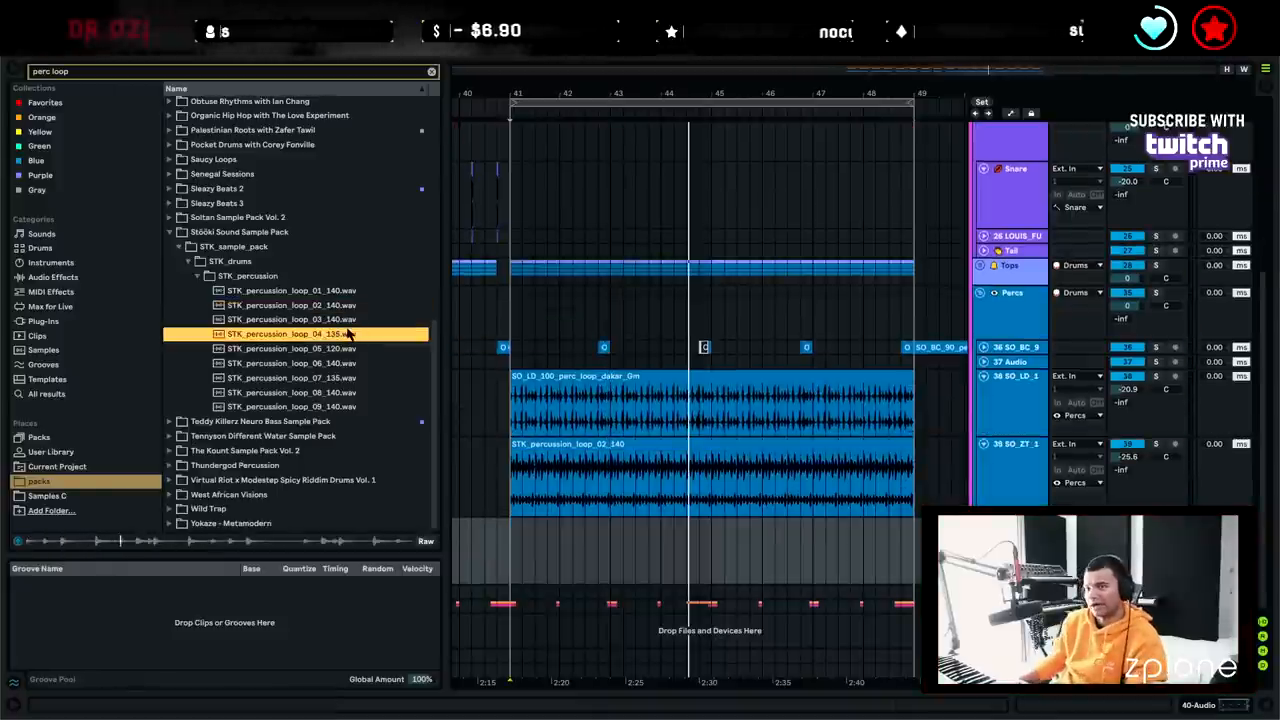
Audition another STK percussion loop from the Stööki Sound pack
click(291, 348)
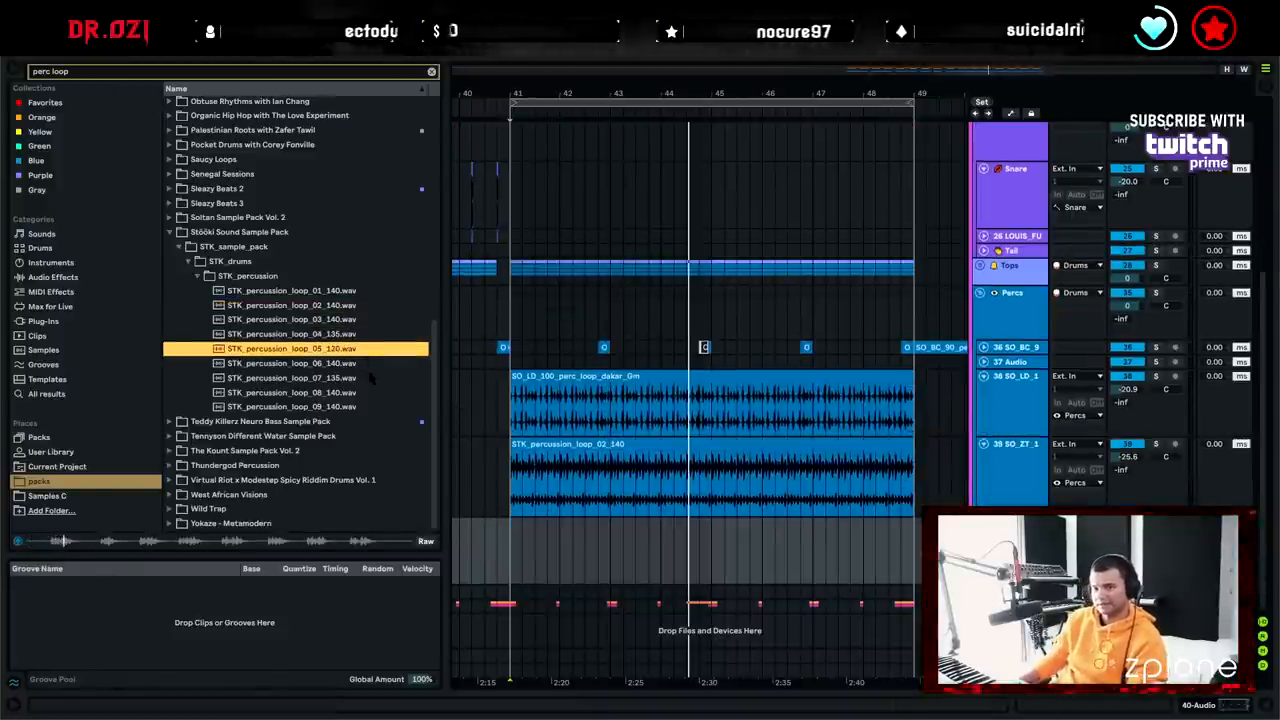